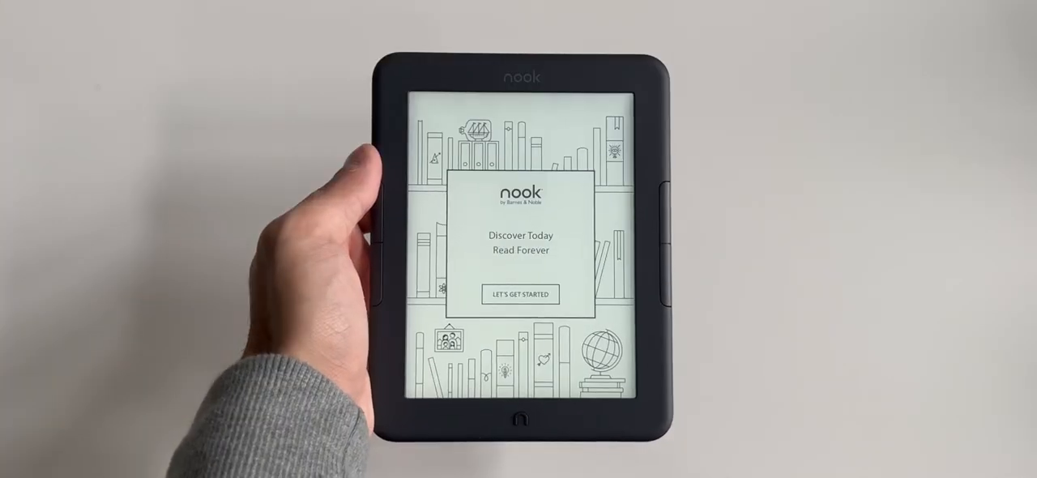
Begin Nook setup via Let's Get Started so the software download and its progress bar begin.
left_click(520, 293)
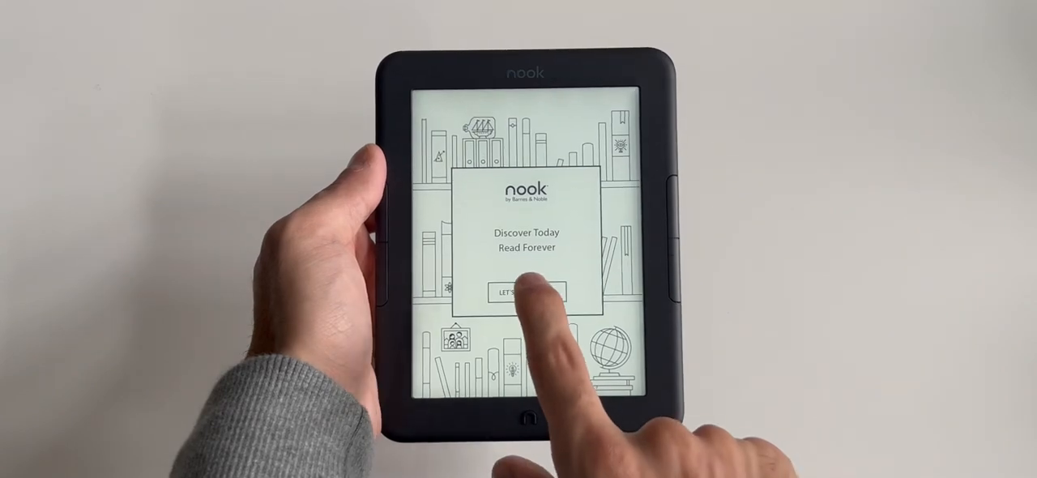
left_click(525, 291)
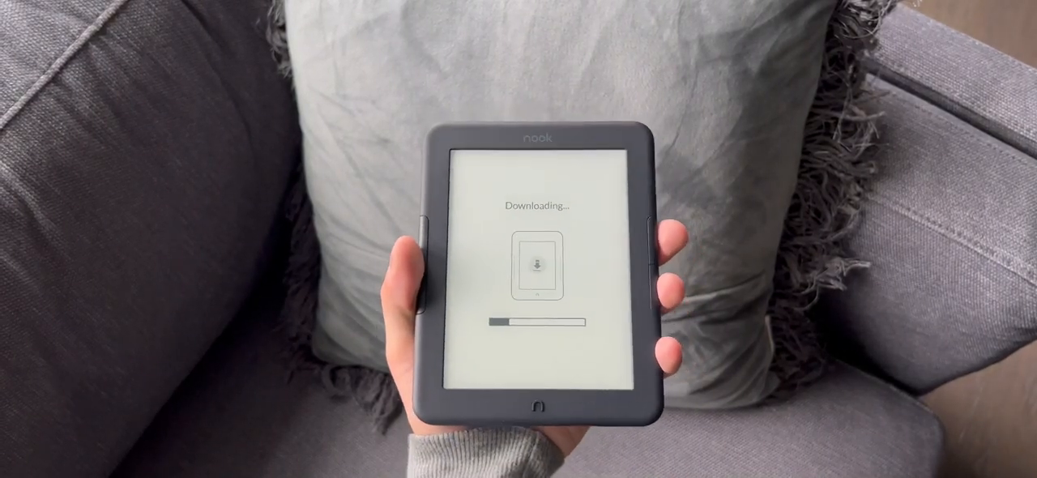